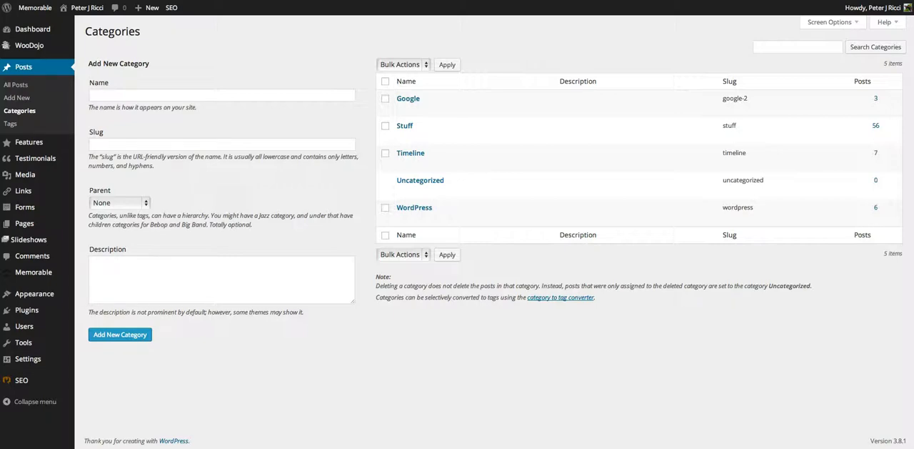
{"action": "mouse_move", "coordinate": [354, 21]}
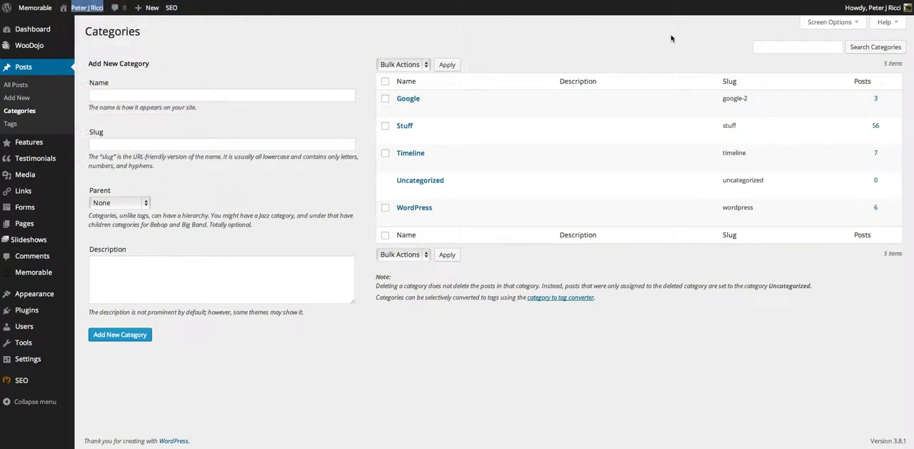
Visit the site's public homepage via the site name in the admin bar.
{"action": "left_click", "coordinate": [86, 7]}
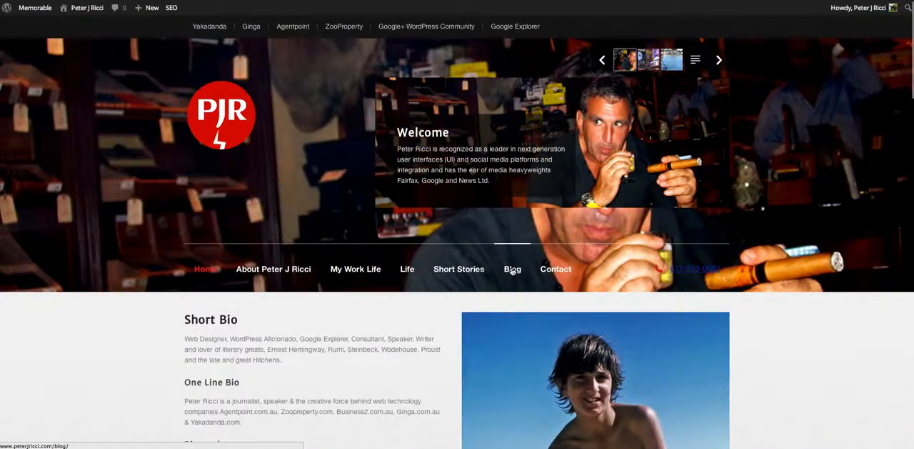
Browse the Blog page's post listing from the top down through several articles.
{"action": "left_click", "coordinate": [512, 268]}
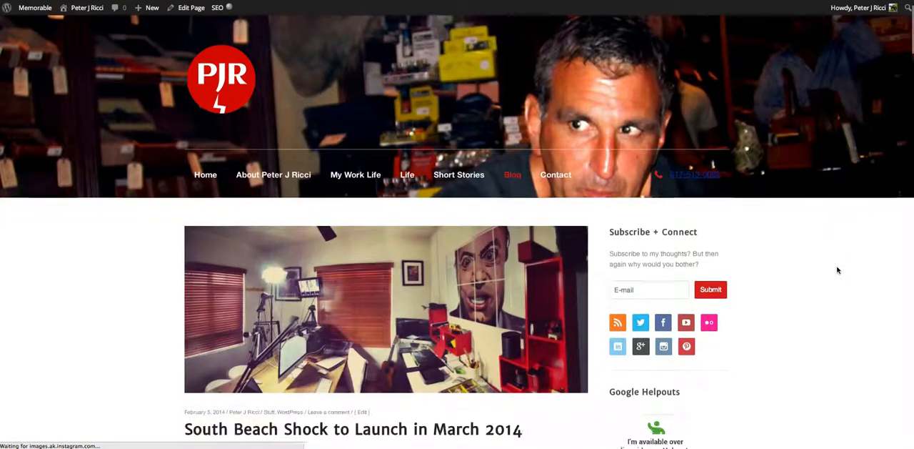
{"action": "scroll", "scroll_direction": "down", "scroll_amount": 3}
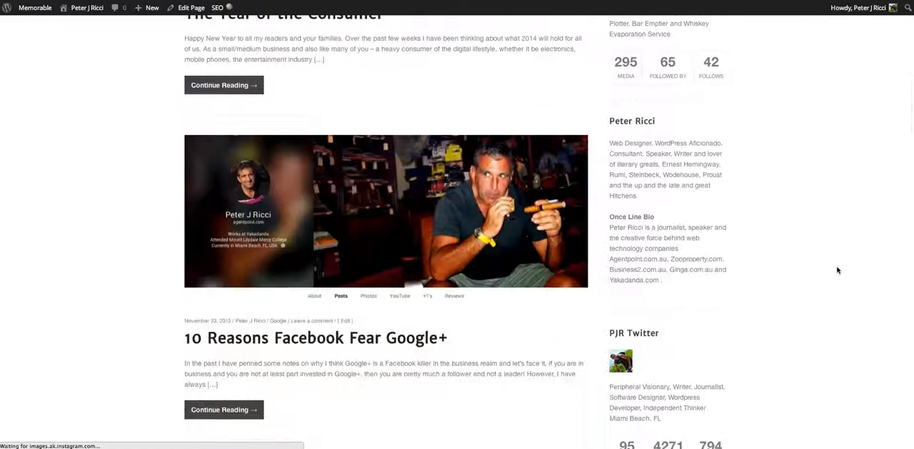
{"action": "scroll", "scroll_direction": "down", "scroll_amount": 3}
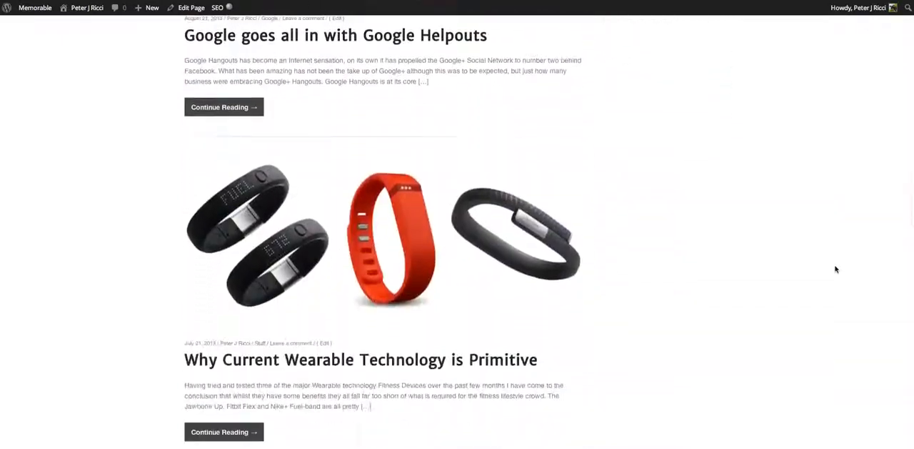
{"action": "scroll", "scroll_direction": "down", "scroll_amount": 3}
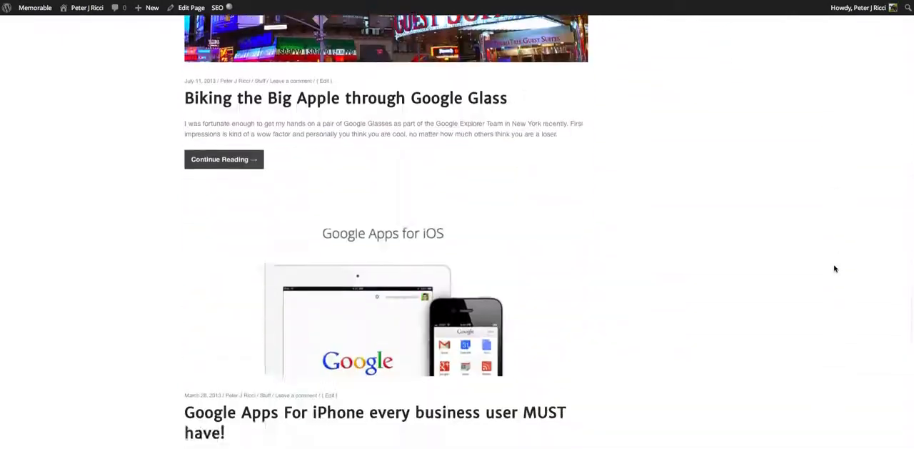
{"action": "scroll", "scroll_direction": "down", "scroll_amount": 3}
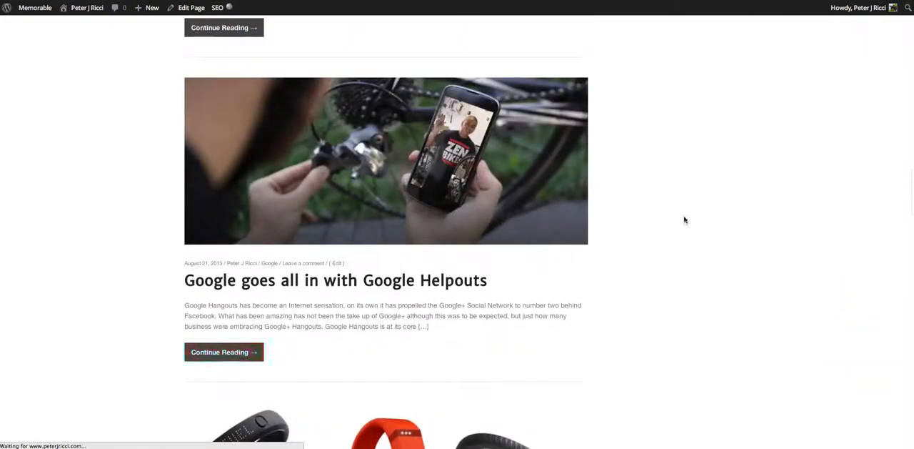
Read the post 'Google goes all in with Google Helpouts' down to its author bio.
{"action": "left_click", "coordinate": [223, 351]}
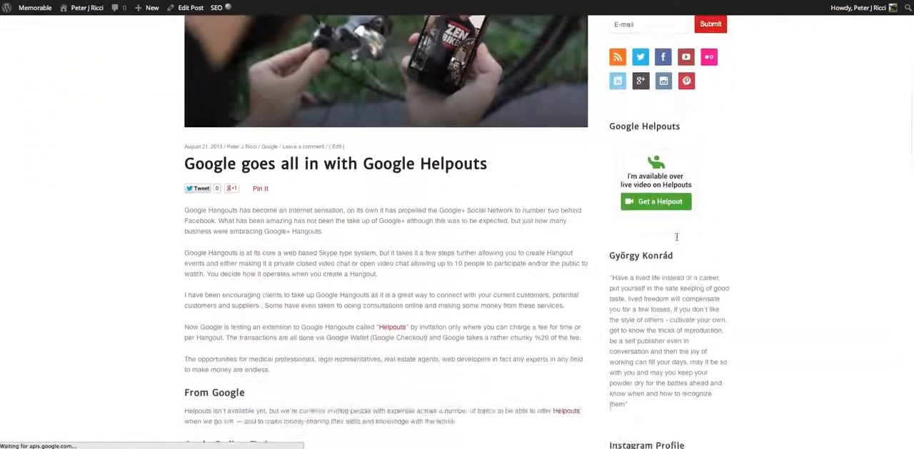
{"action": "scroll", "scroll_direction": "down", "scroll_amount": 3}
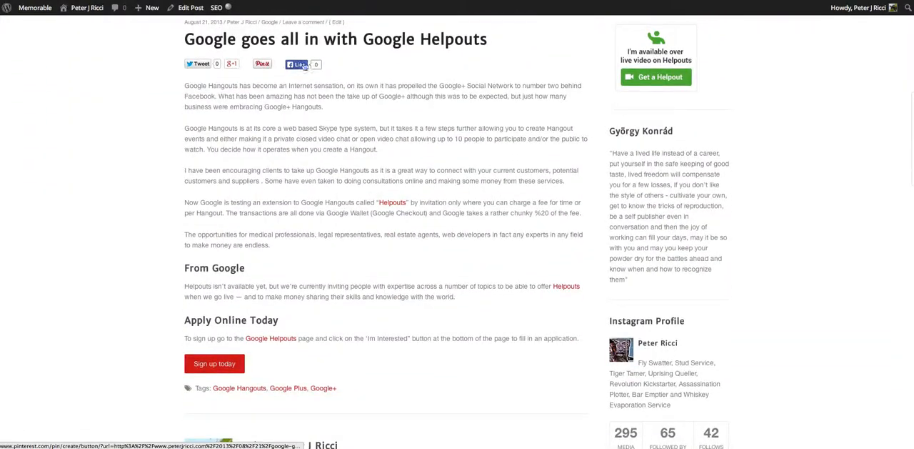
{"action": "mouse_move", "coordinate": [346, 66]}
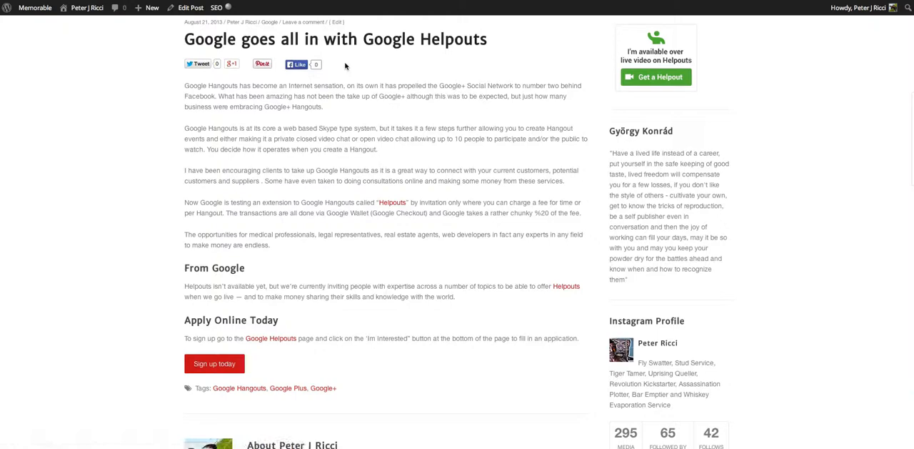
{"action": "mouse_move", "coordinate": [320, 170]}
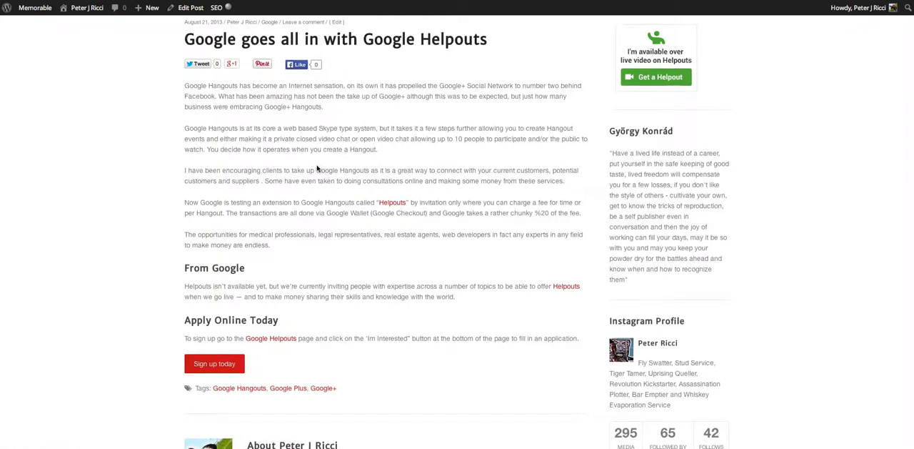
{"action": "mouse_move", "coordinate": [248, 106]}
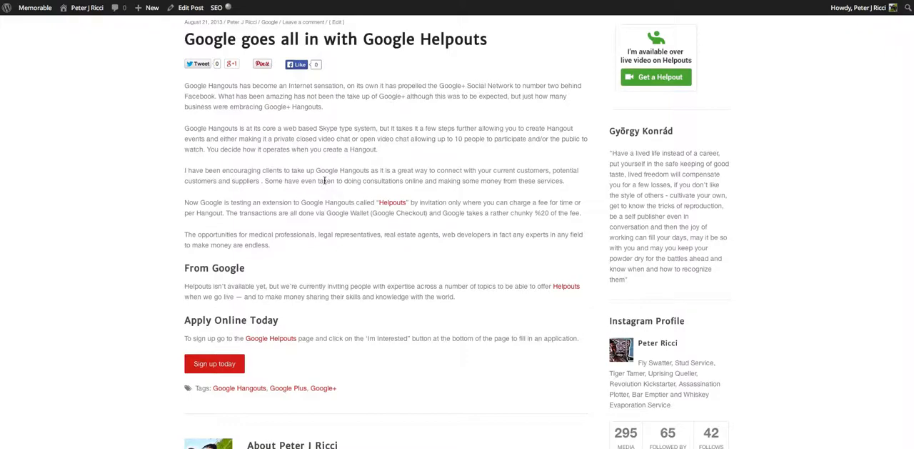
{"action": "scroll", "scroll_direction": "down", "scroll_amount": 3}
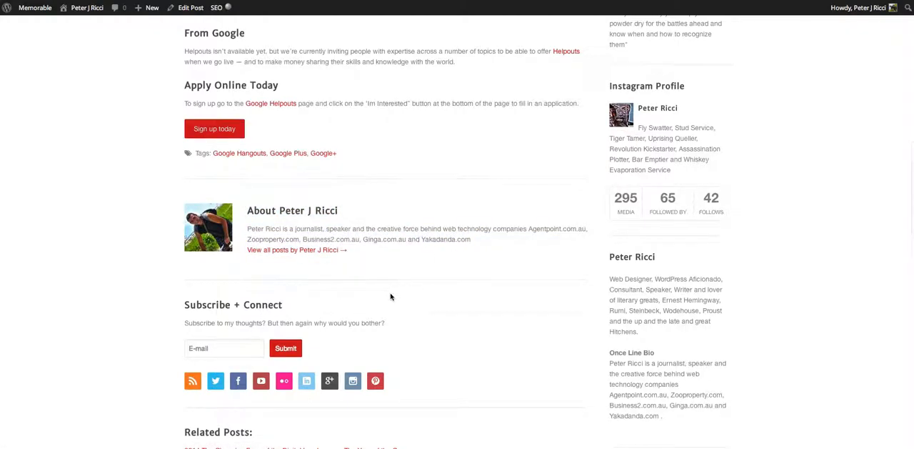
{"action": "scroll", "scroll_direction": "up", "scroll_amount": 3}
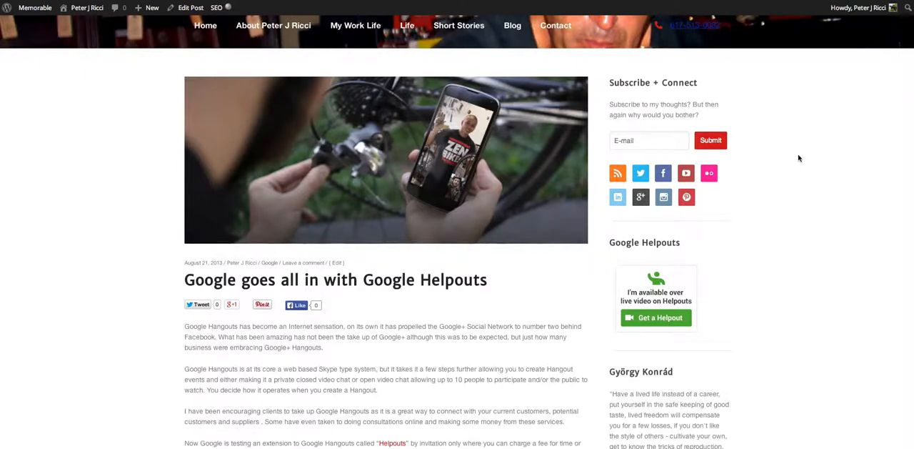
{"action": "mouse_move", "coordinate": [138, 150]}
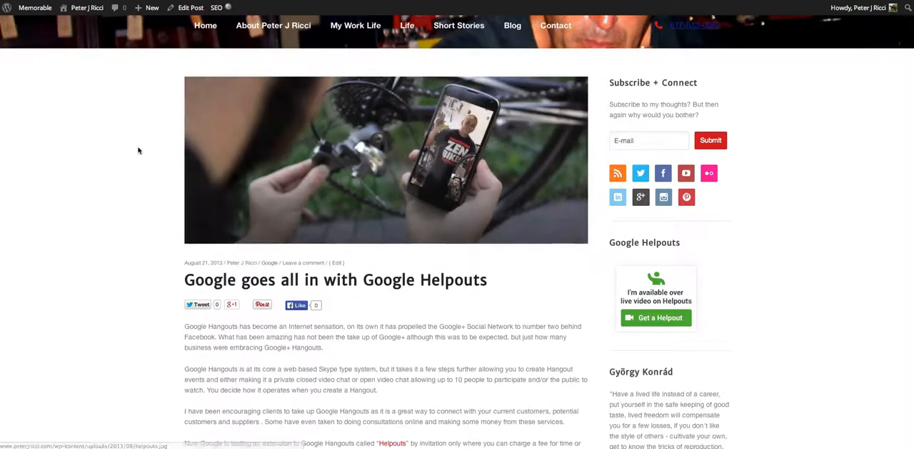
{"action": "mouse_move", "coordinate": [826, 146]}
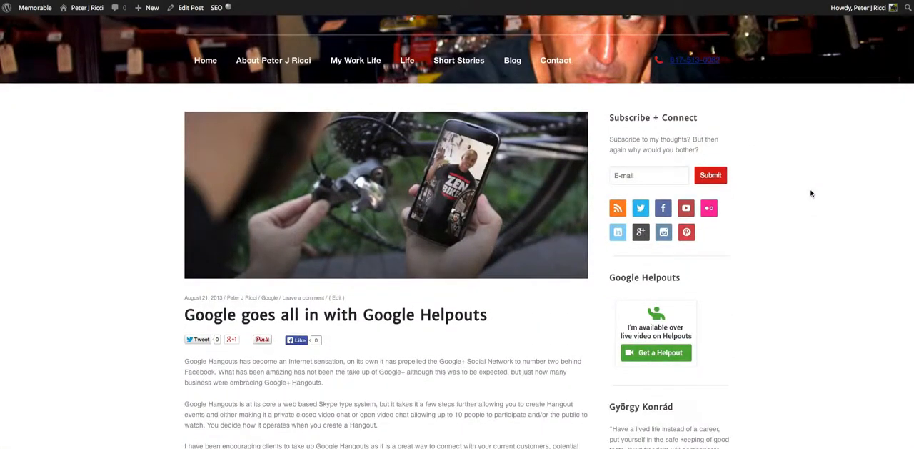
{"action": "mouse_move", "coordinate": [782, 130]}
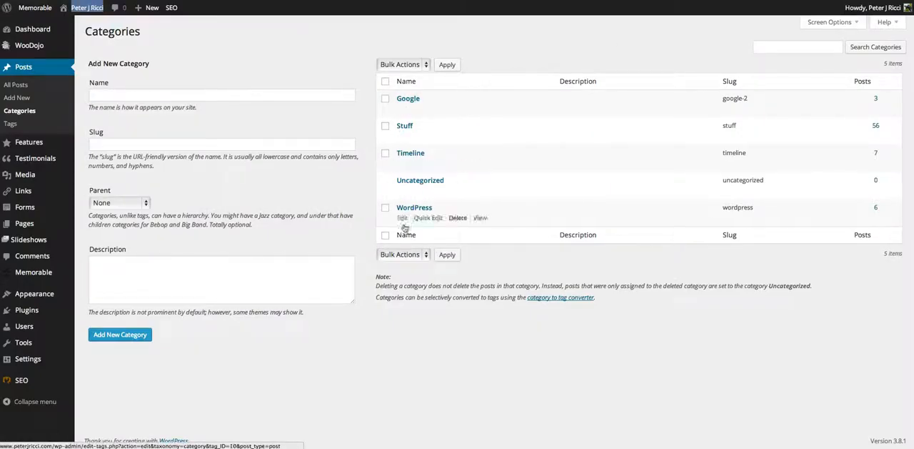
{"action": "mouse_move", "coordinate": [455, 30]}
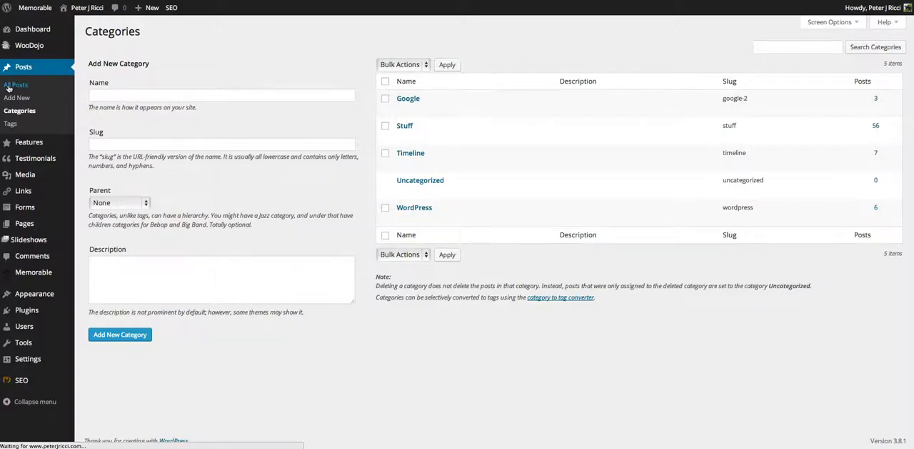
Show the All Posts list with categories, tags and publish status.
{"action": "left_click", "coordinate": [15, 84]}
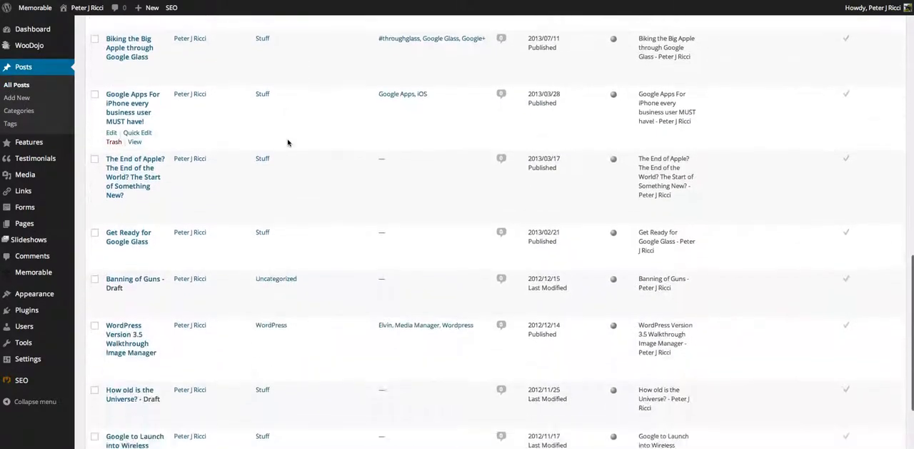
{"action": "scroll", "scroll_direction": "up", "scroll_amount": 3}
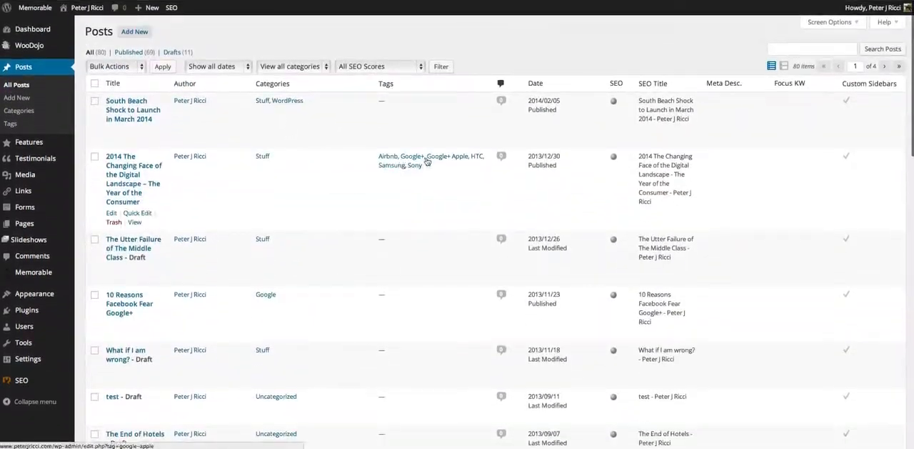
{"action": "scroll", "scroll_direction": "down", "scroll_amount": 3}
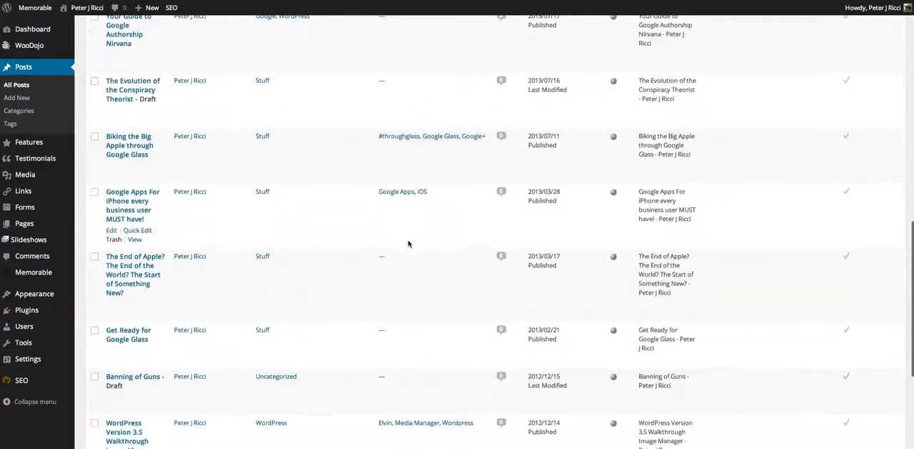
{"action": "scroll", "scroll_direction": "up", "scroll_amount": 3}
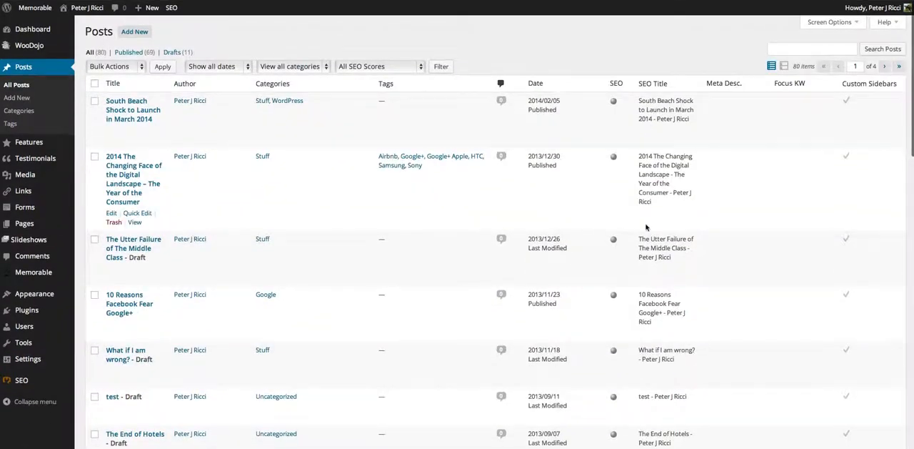
{"action": "mouse_move", "coordinate": [632, 226]}
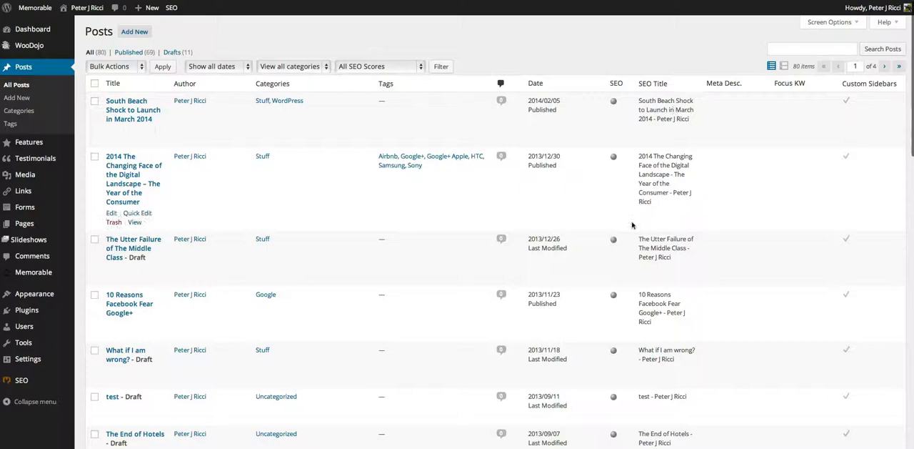
{"action": "scroll", "scroll_direction": "down", "scroll_amount": 3}
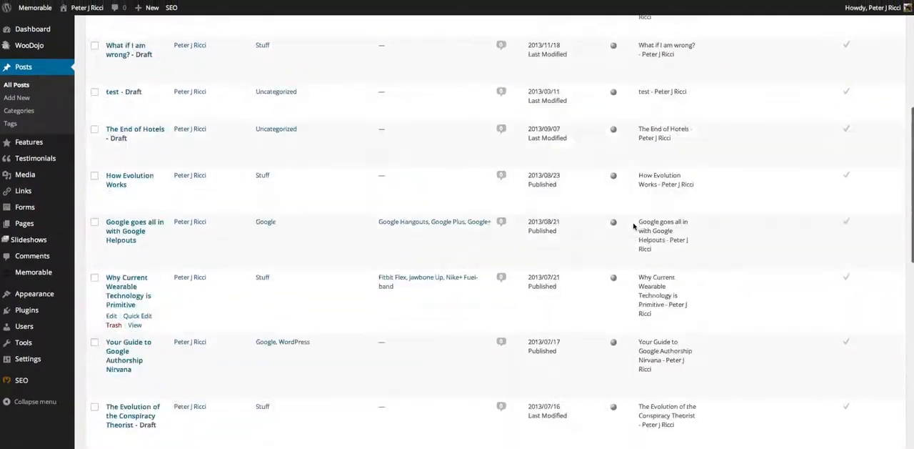
{"action": "scroll", "scroll_direction": "up", "scroll_amount": 3}
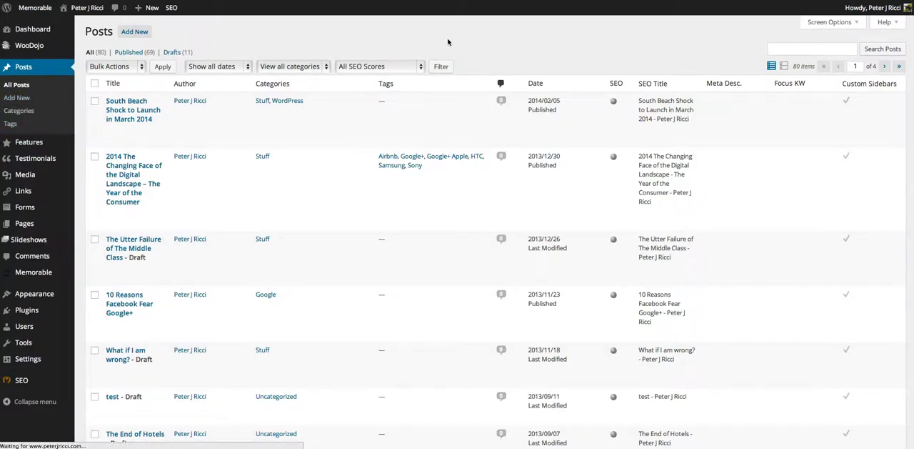
{"action": "left_click", "coordinate": [134, 31]}
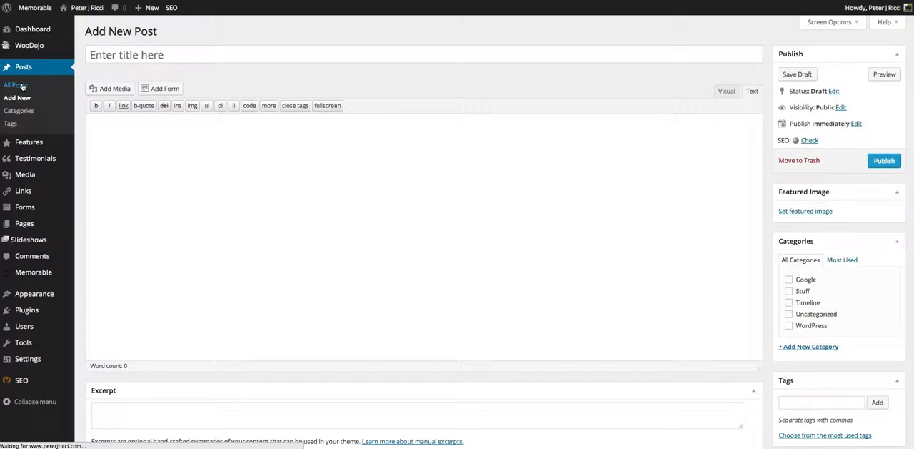
{"action": "left_click", "coordinate": [18, 84]}
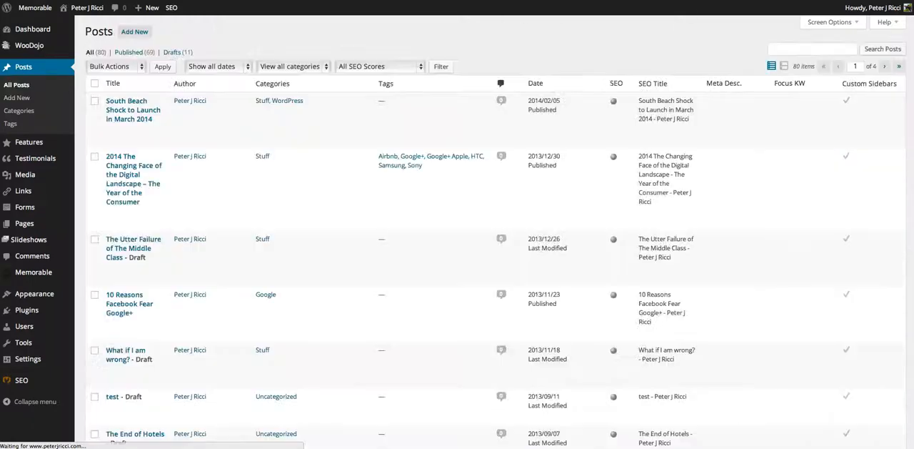